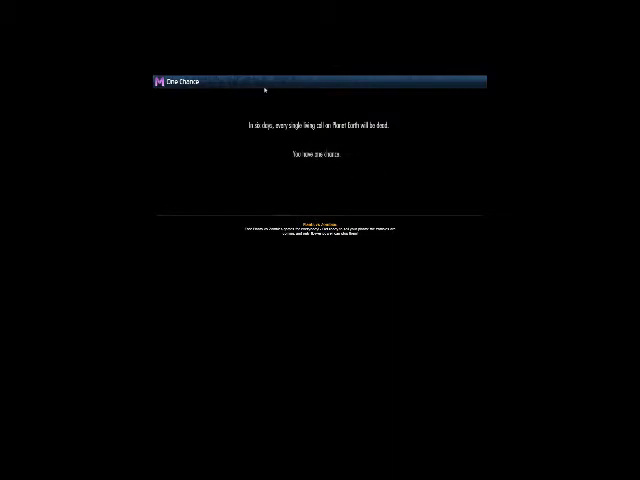
pyautogui.moveTo(281, 181)
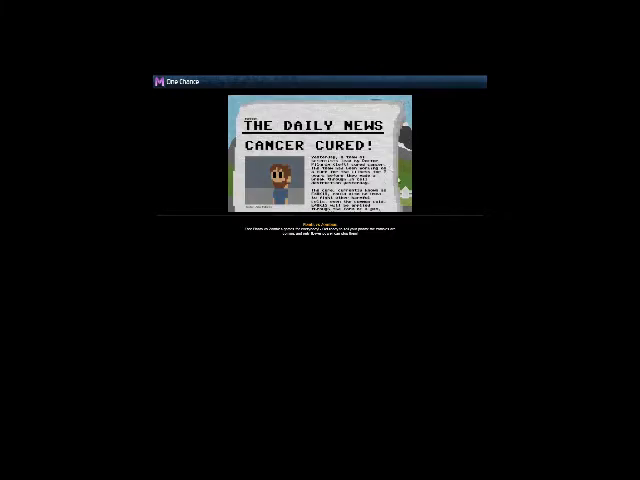
pyautogui.moveTo(445, 177)
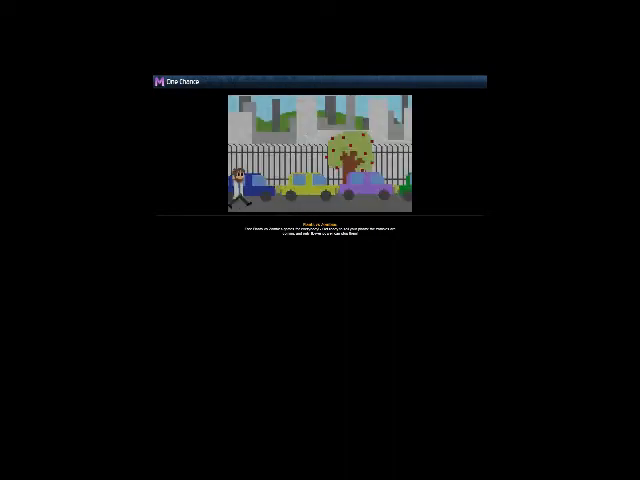
pyautogui.press('Right')
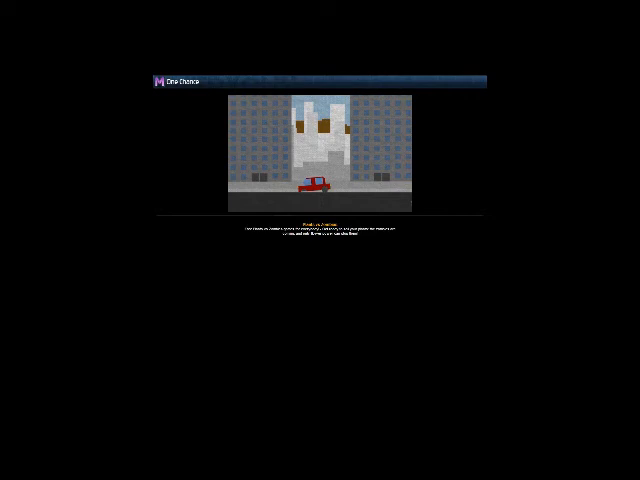
pyautogui.moveTo(366, 161)
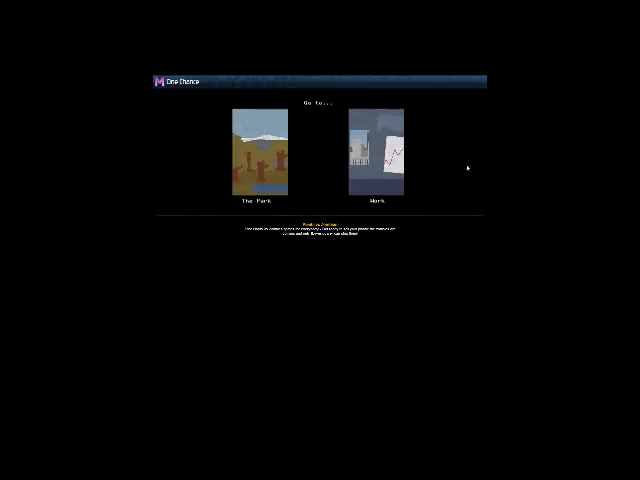
pyautogui.click(378, 160)
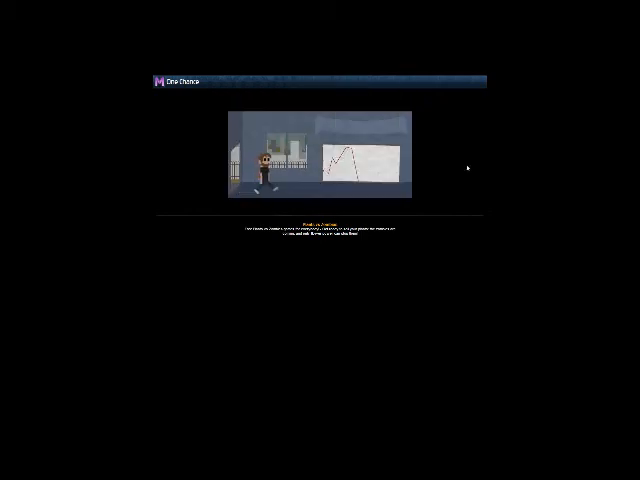